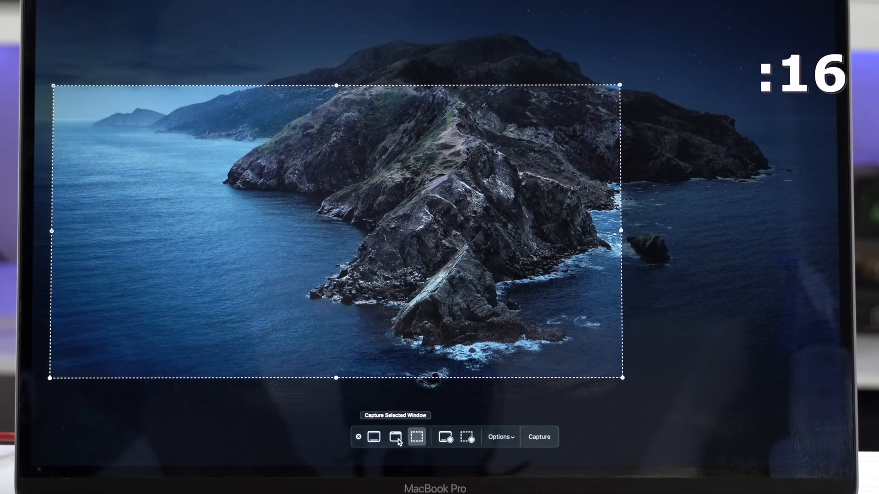
Step: Switch the Screenshot toolbar from Record Entire Screen to Record Selected Portion
{"action": "left_click", "coordinate": [445, 437]}
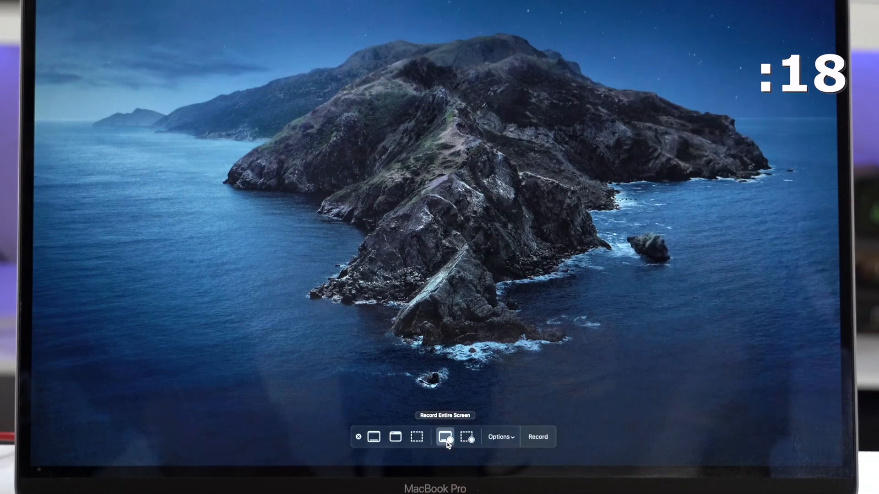
{"action": "left_click", "coordinate": [395, 437]}
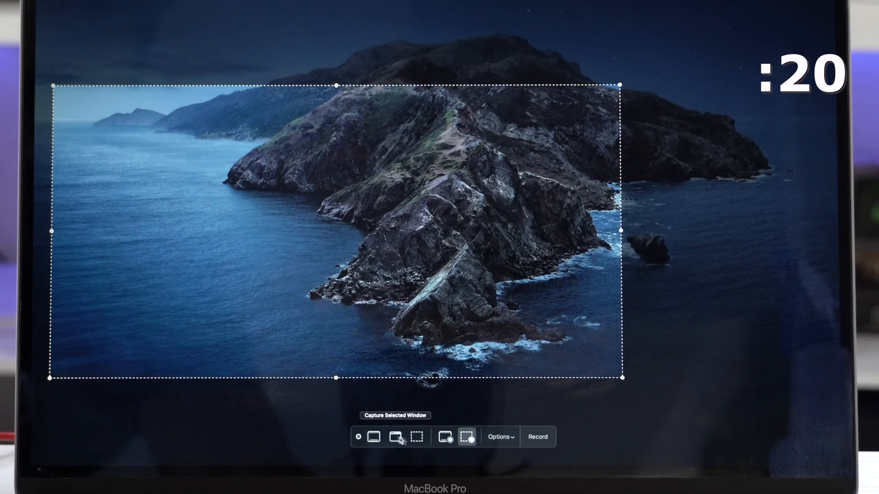
{"action": "left_click", "coordinate": [395, 437]}
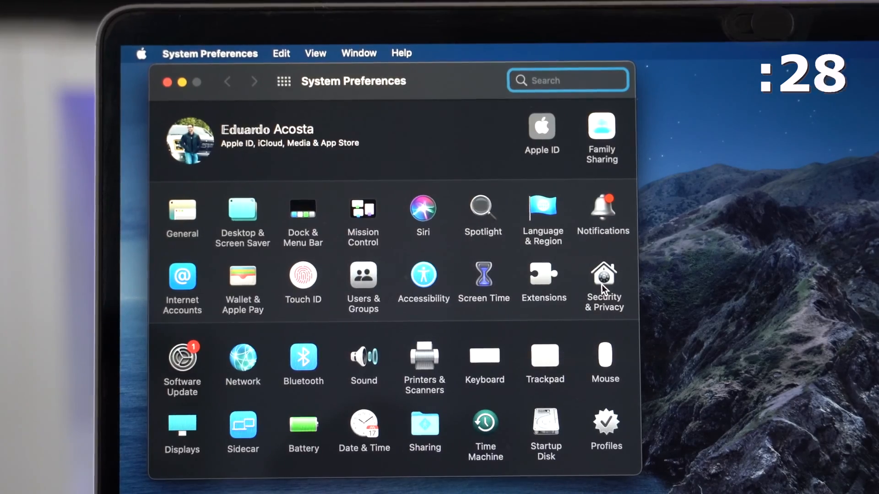
Step: Go to System Preferences' Security & Privacy General settings for Apple Watch unlocking
{"action": "left_click", "coordinate": [604, 277]}
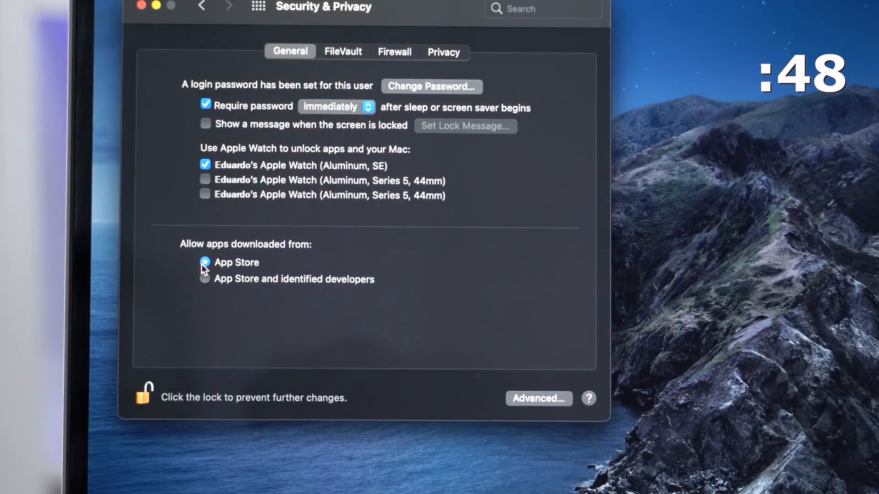
{"action": "left_click", "coordinate": [206, 279]}
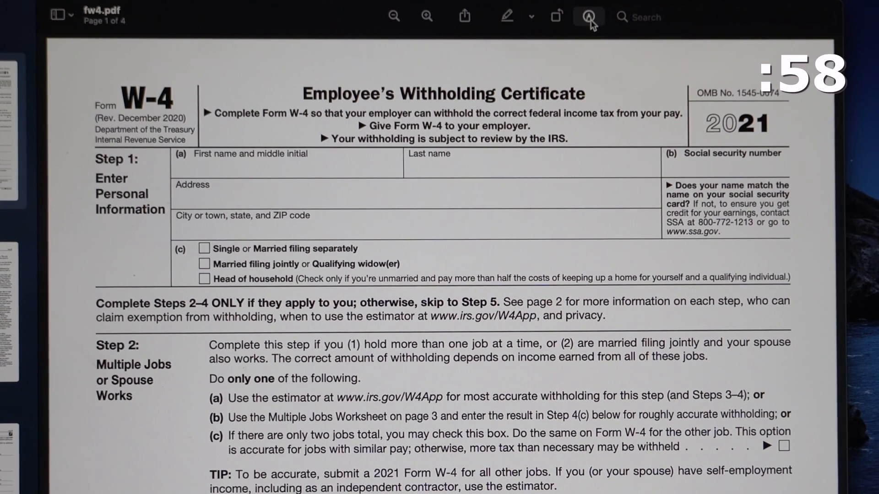
Step: Show Preview's Markup tools on the W-4 form and choose the Text tool
{"action": "left_click", "coordinate": [589, 15]}
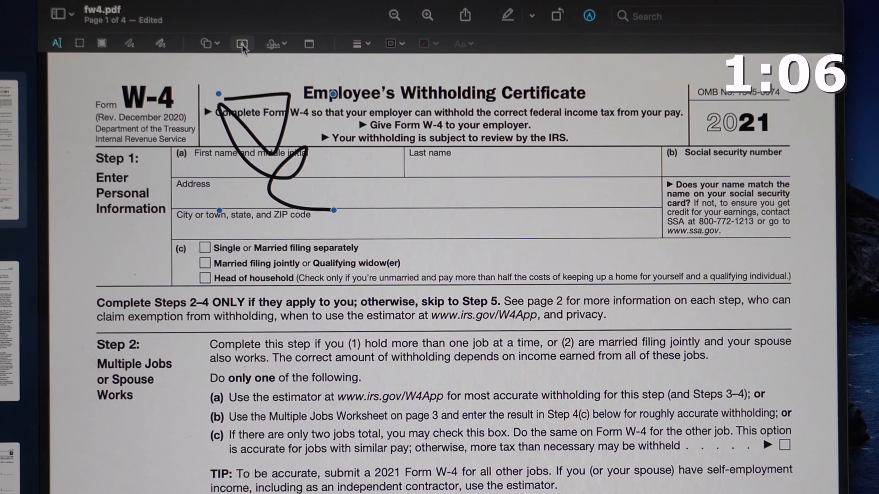
{"action": "left_click", "coordinate": [273, 43]}
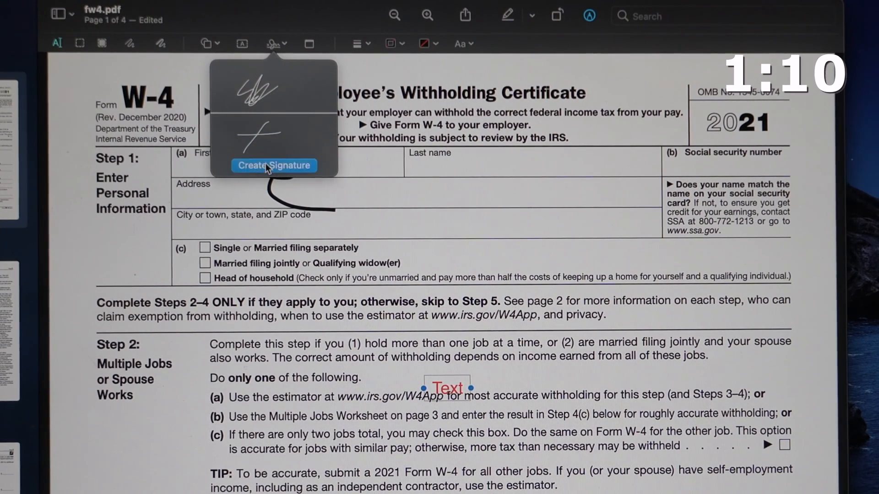
Step: Create a signature, trying the Camera and then the iPhone or iPad capture options
{"action": "left_click", "coordinate": [273, 165]}
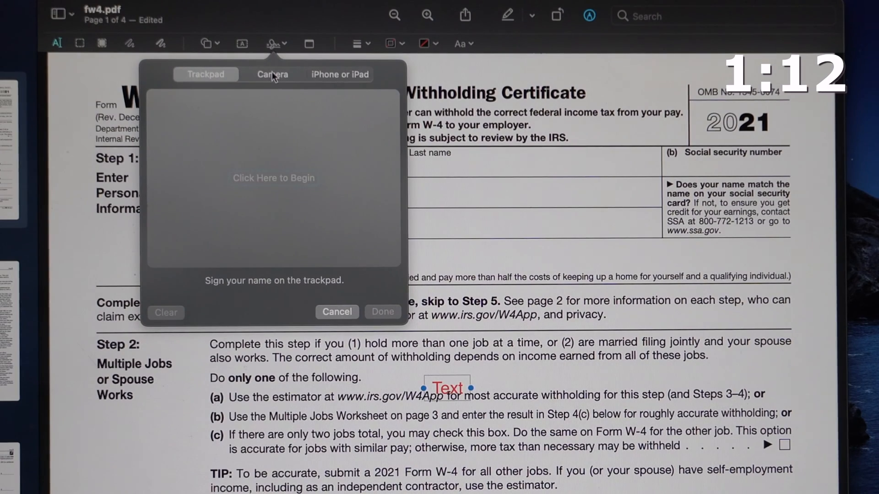
{"action": "left_click", "coordinate": [273, 74]}
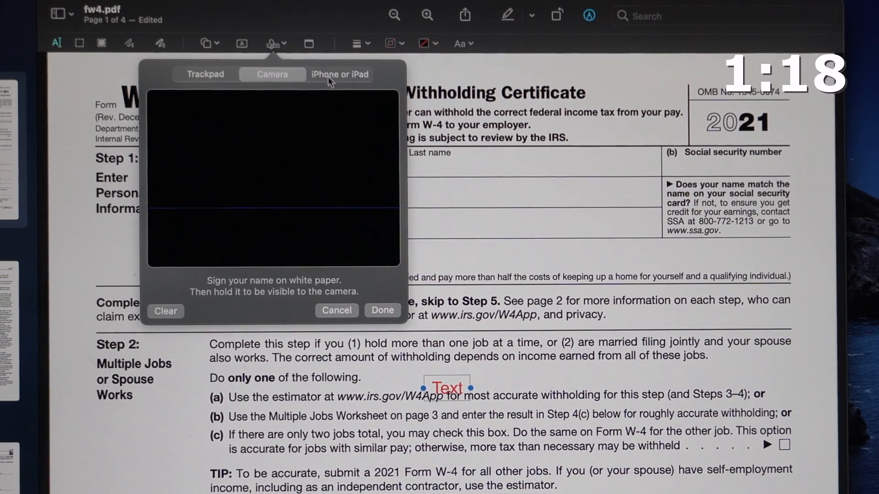
{"action": "left_click", "coordinate": [339, 74]}
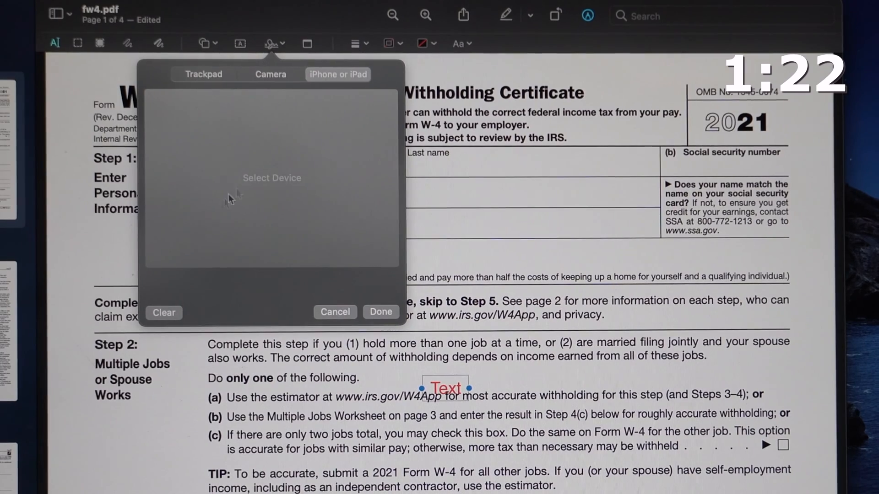
{"action": "mouse_move", "coordinate": [275, 210]}
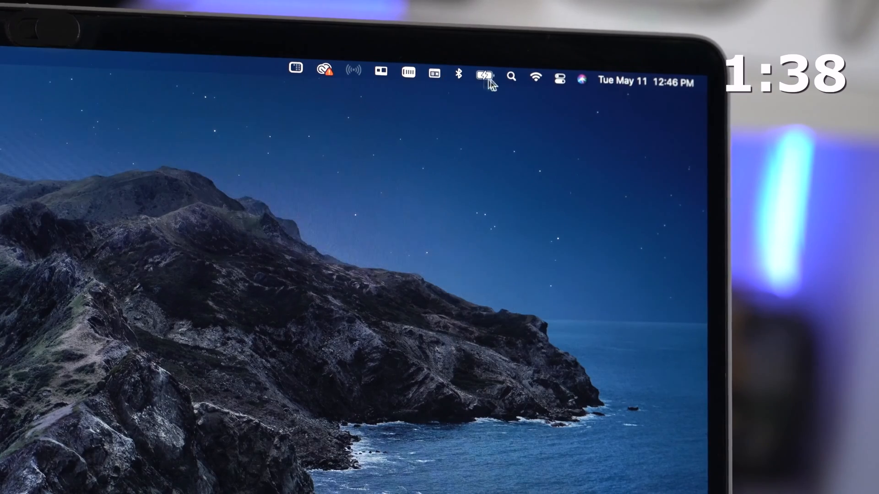
Step: Rearrange Control Center modules (AirDrop, Do Not Disturb, Screen Mirroring, Display) into the menu bar
{"action": "left_click", "coordinate": [559, 77]}
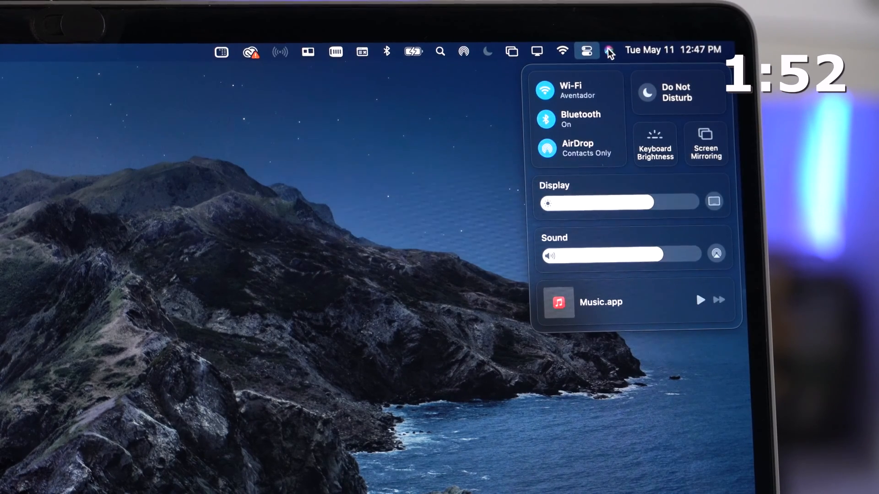
{"action": "left_click", "coordinate": [587, 51]}
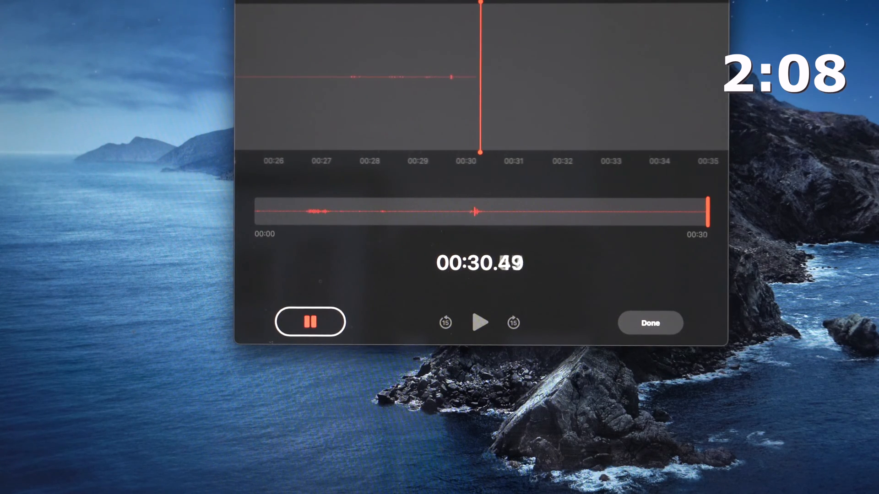
Step: Finish the 'ffff' voice memo and open its Edit view
{"action": "left_click", "coordinate": [650, 322]}
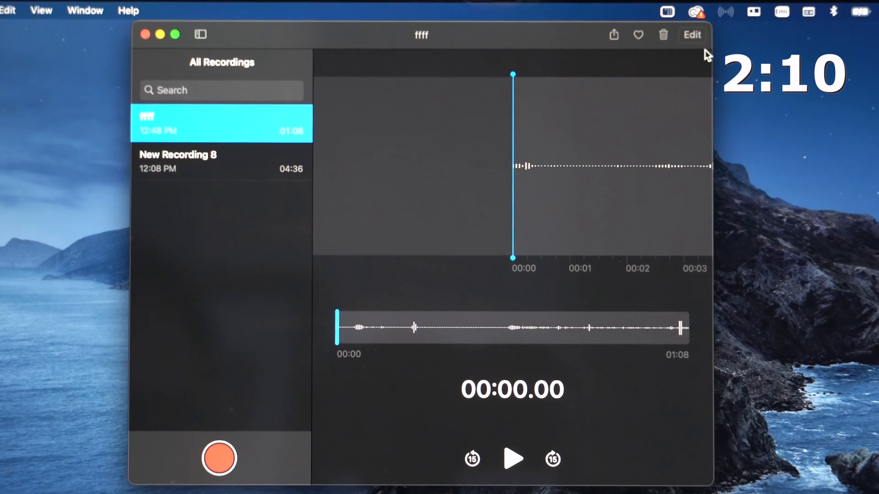
{"action": "left_click", "coordinate": [692, 34]}
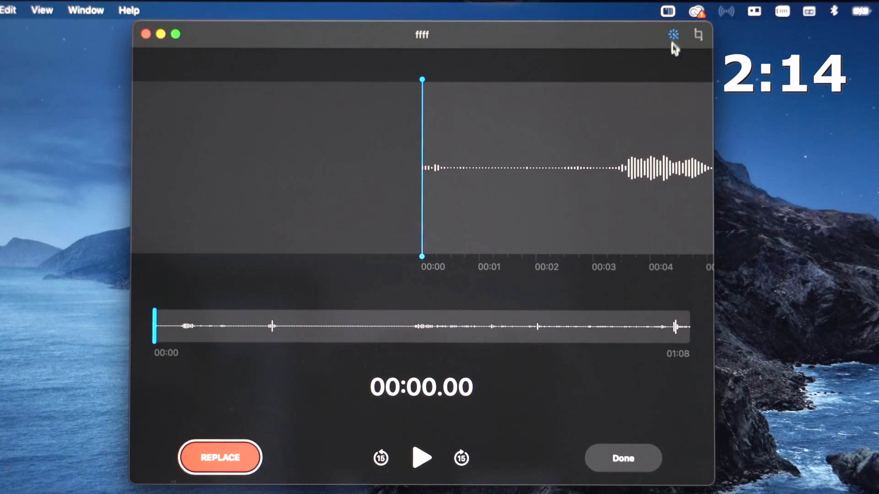
{"action": "mouse_move", "coordinate": [549, 202]}
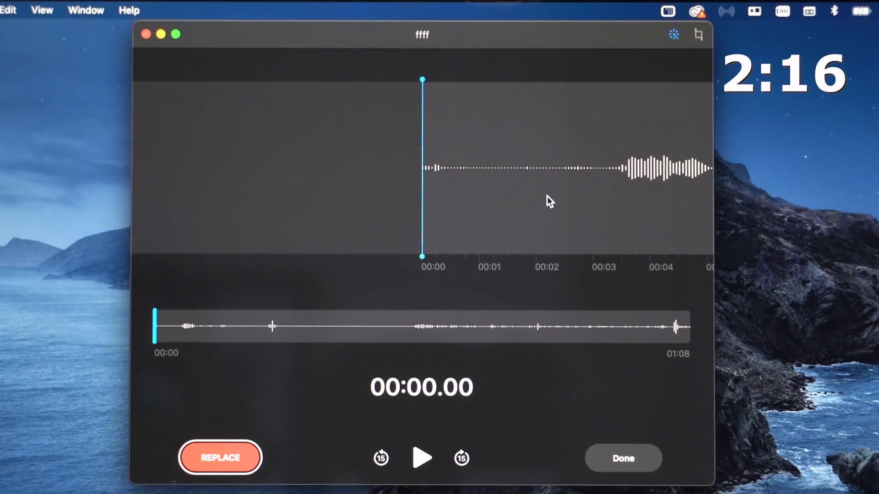
Step: Enter 457+54 into Spotlight search to get the result 511
{"action": "key", "text": "cmd+space"}
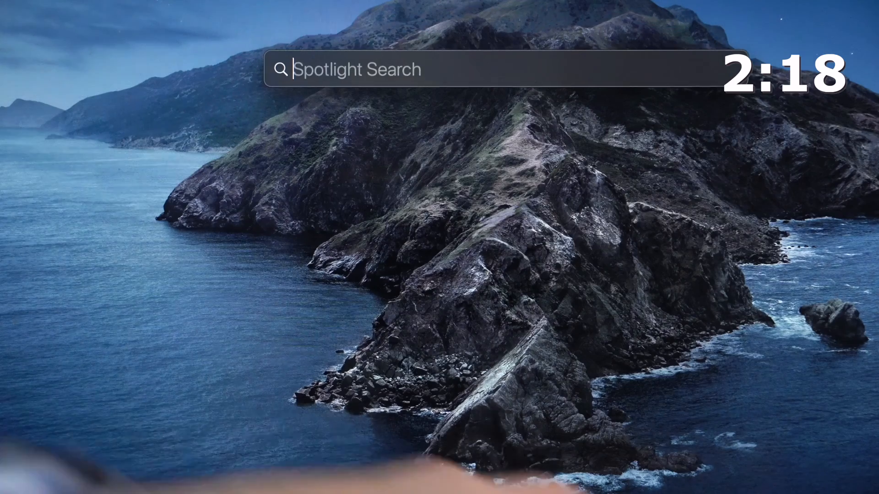
{"action": "type", "text": "457+54"}
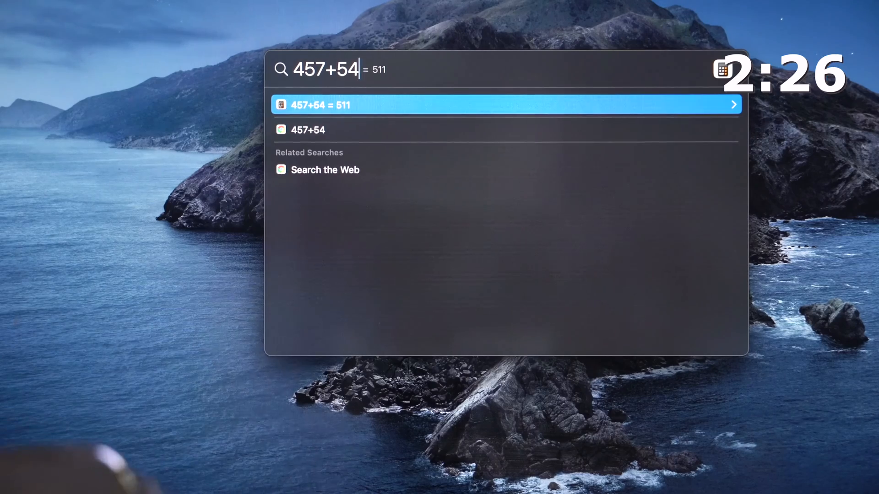
{"action": "type", "text": "*54"}
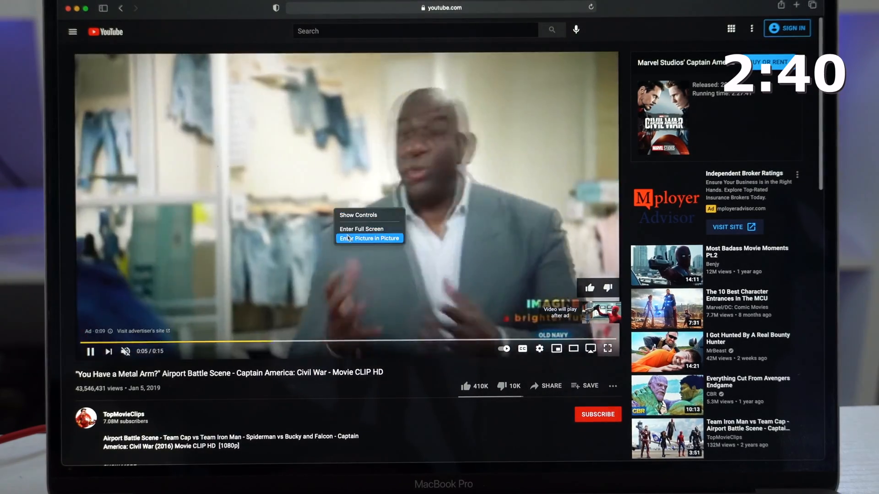
Step: Choose Enter Picture in Picture on the playing YouTube video in Safari
{"action": "left_click", "coordinate": [369, 238]}
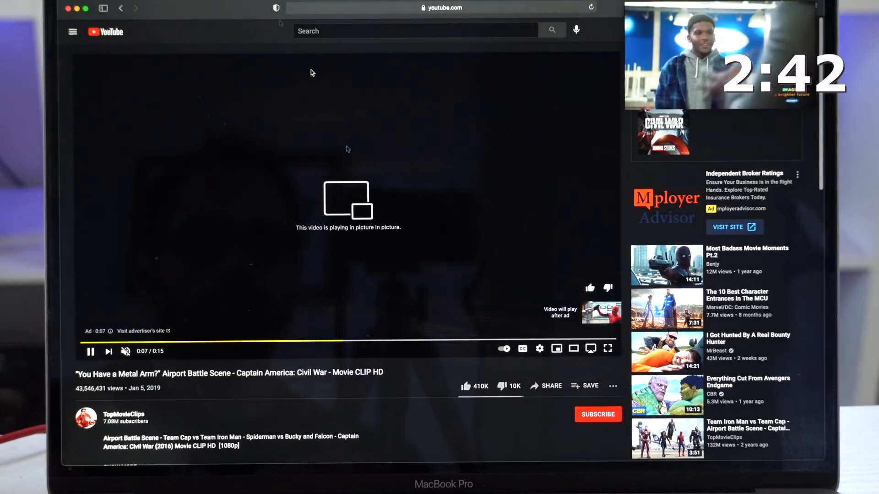